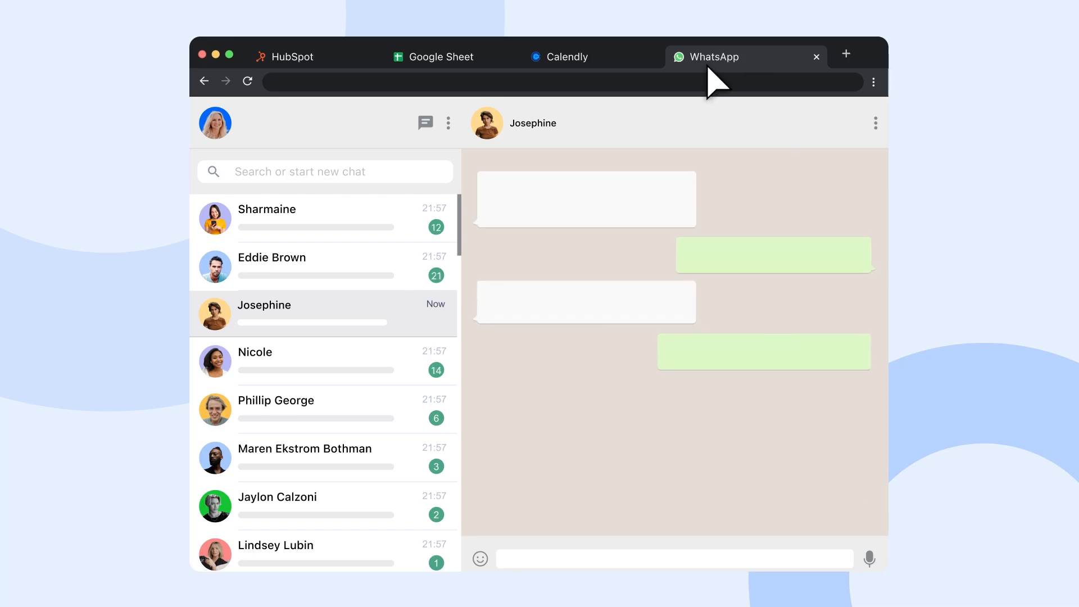
# - Check Josephine's details across the HubSpot, All participants sheet, WhatsApp and Calendly tabs
pyautogui.click(282, 57)
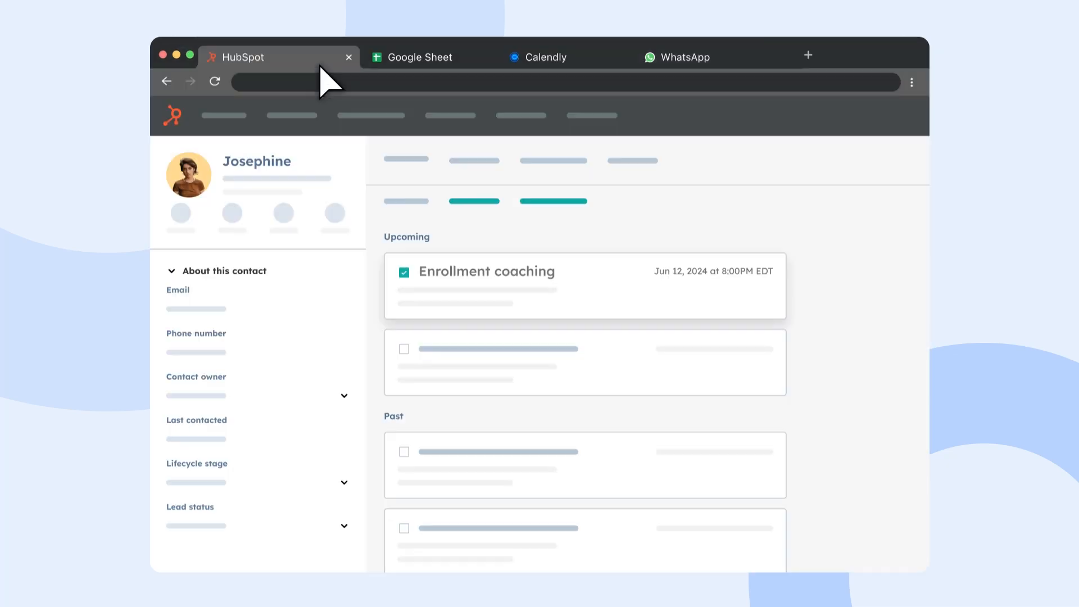
pyautogui.click(683, 56)
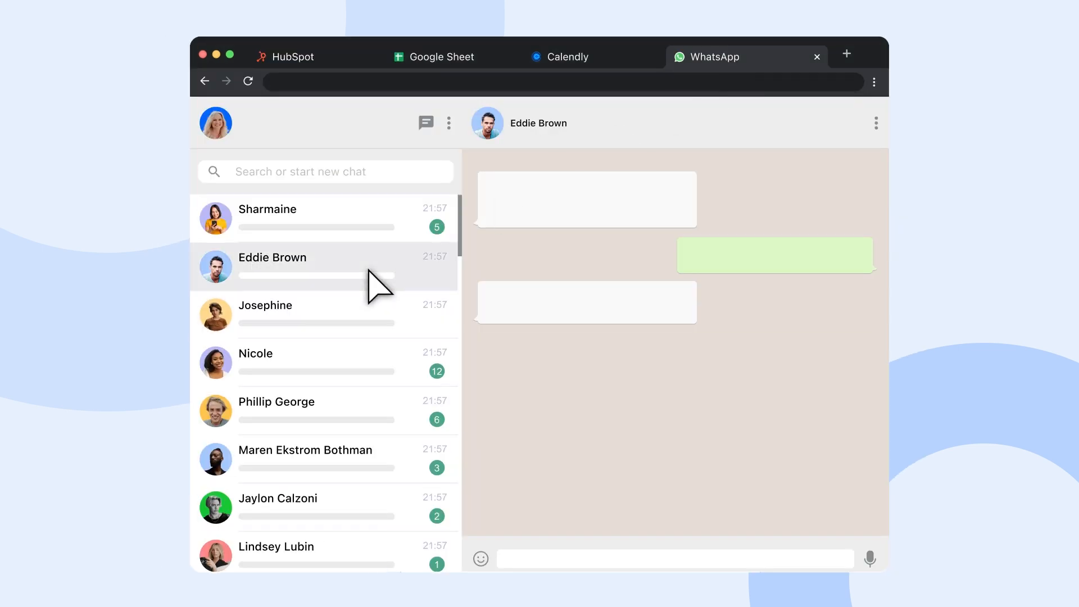
pyautogui.click(442, 56)
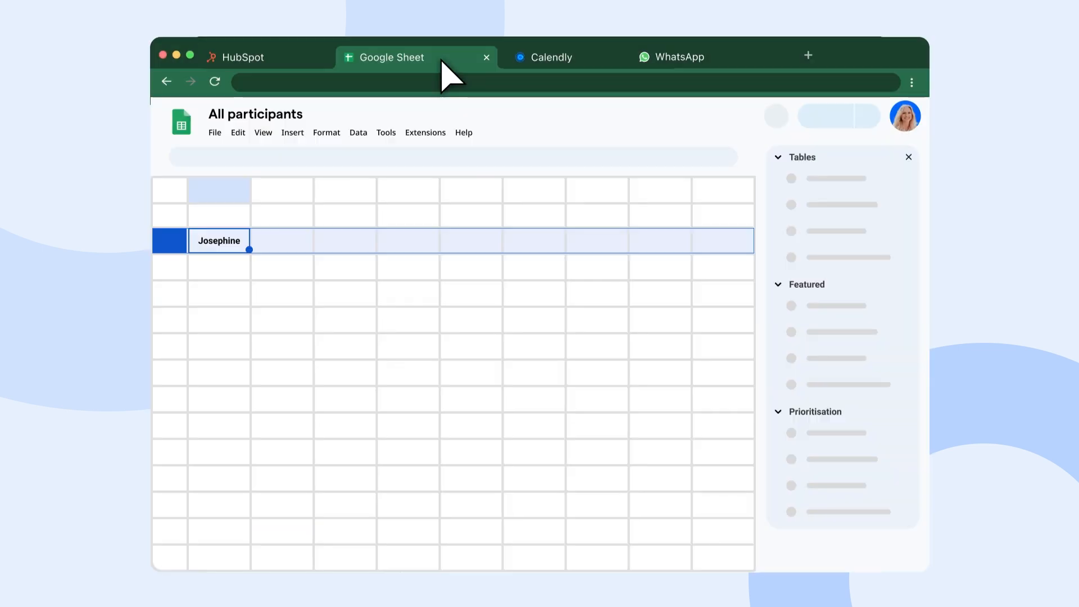
pyautogui.click(680, 56)
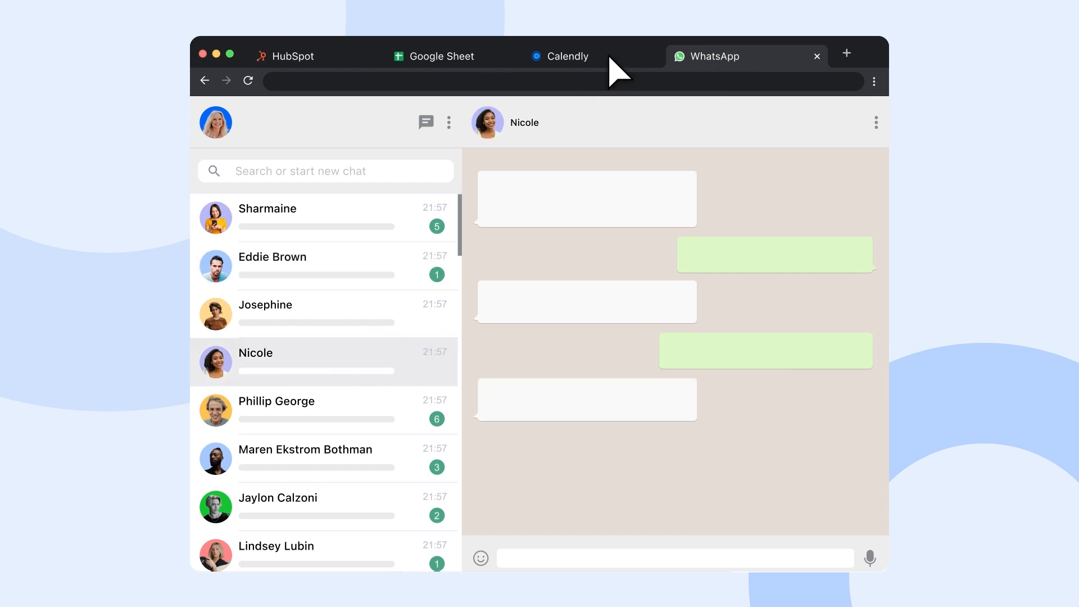
pyautogui.click(568, 56)
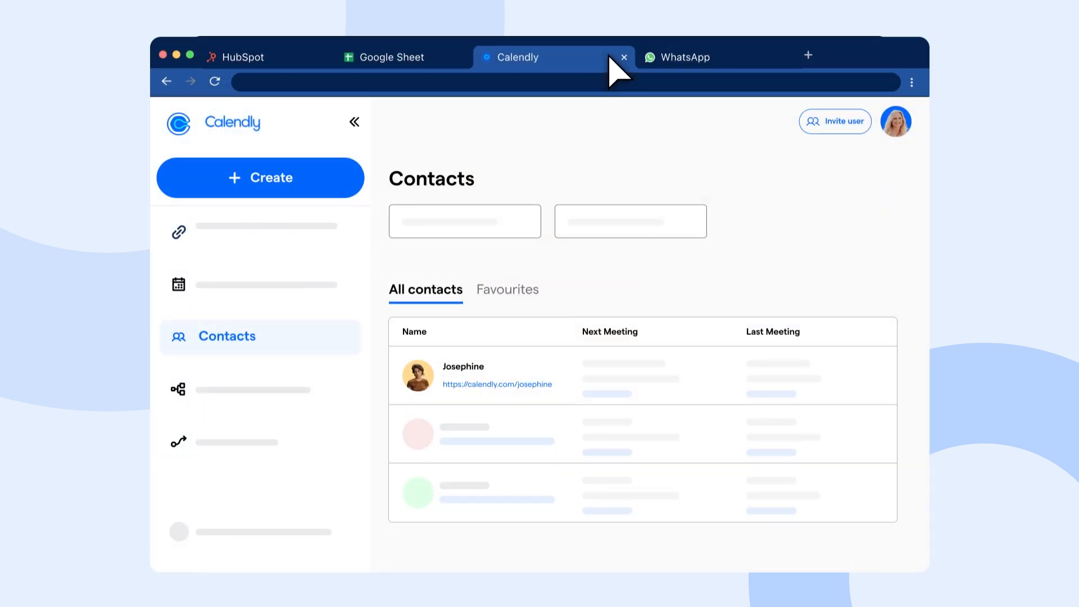
pyautogui.click(686, 58)
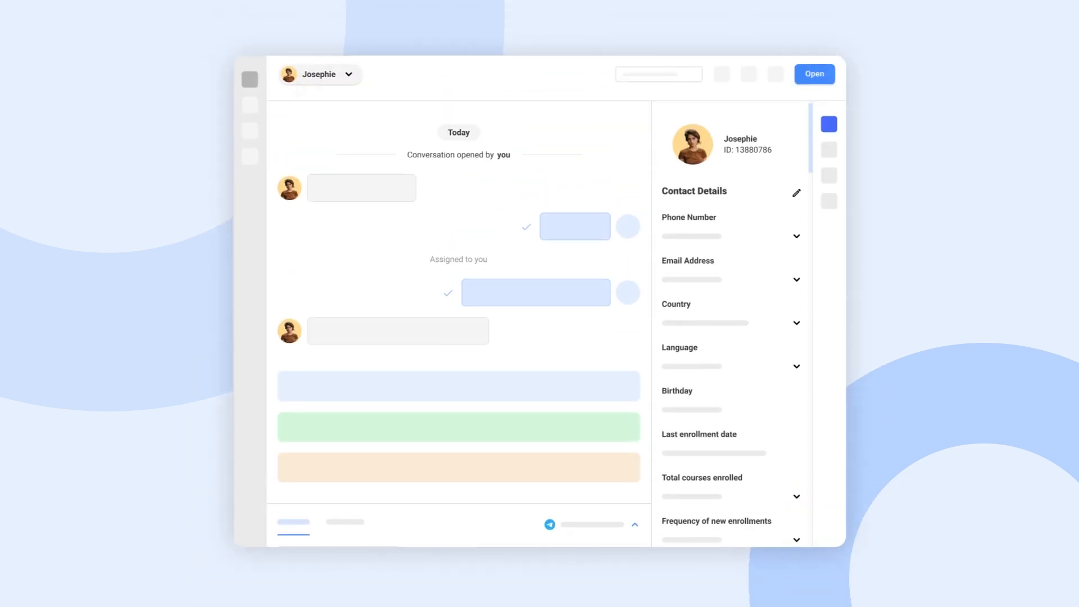
# - Go to the Custom objects settings, where Student and Invoices are shown and Events hidden
pyautogui.scroll(-3)
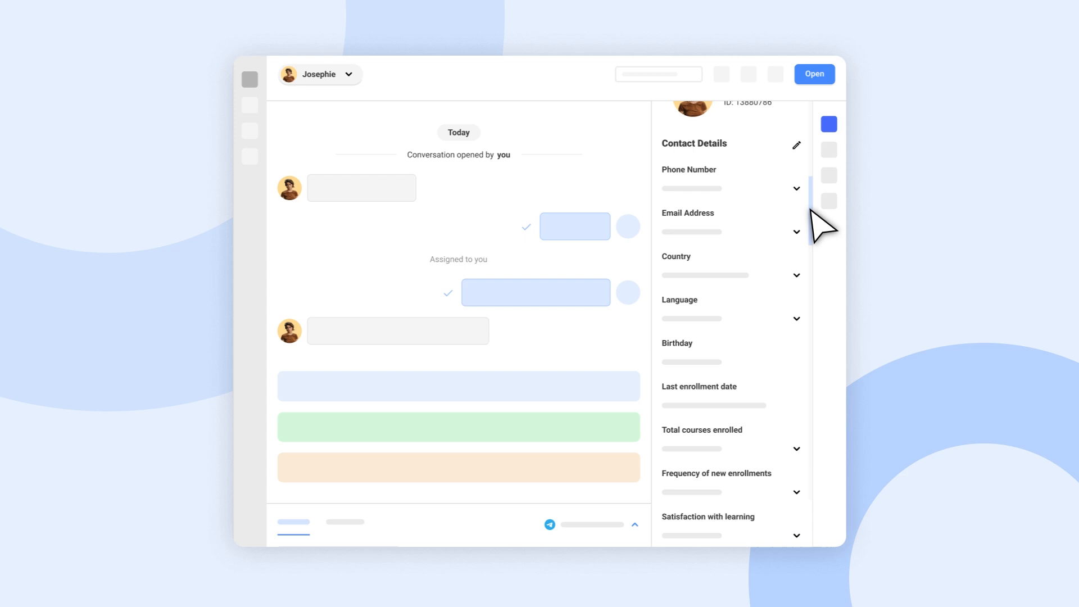
pyautogui.scroll(-3)
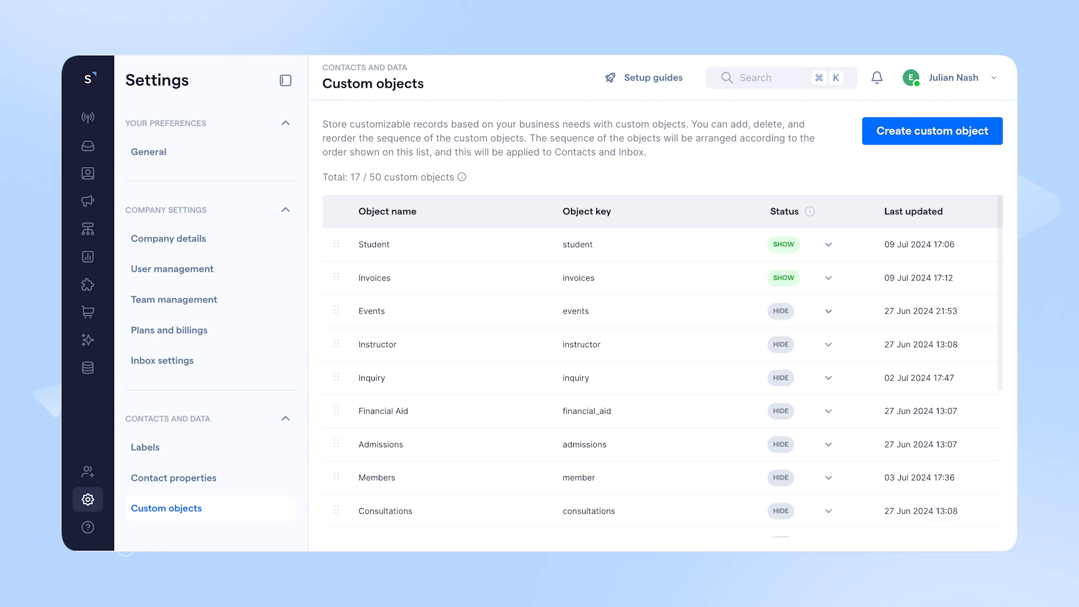
pyautogui.click(932, 131)
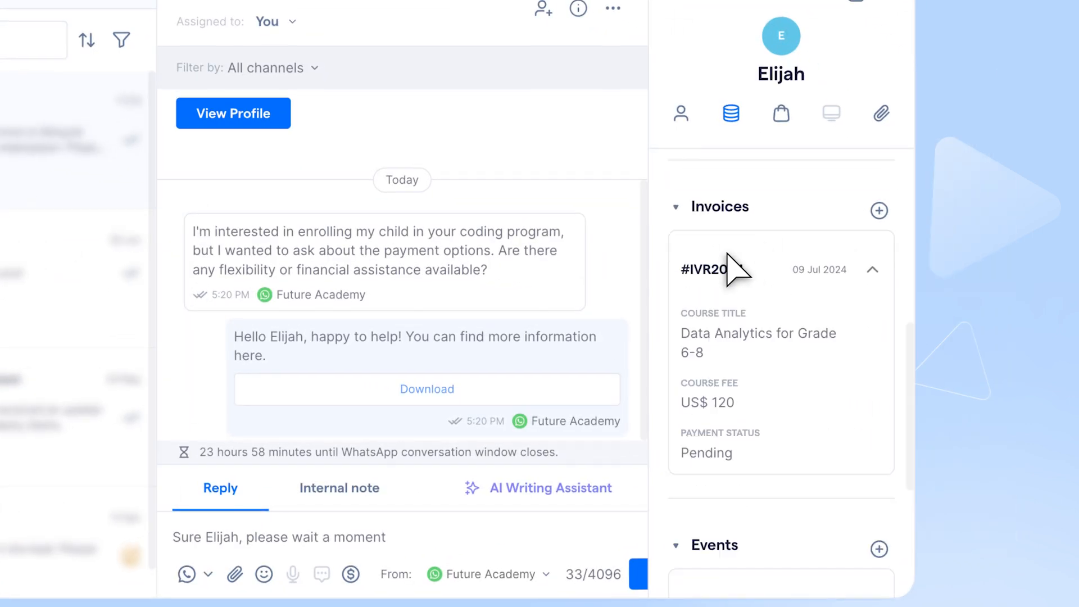
# - Scroll the profile panel past Invoices to the Introduction to Coding for Kids event record
pyautogui.scroll(-3)
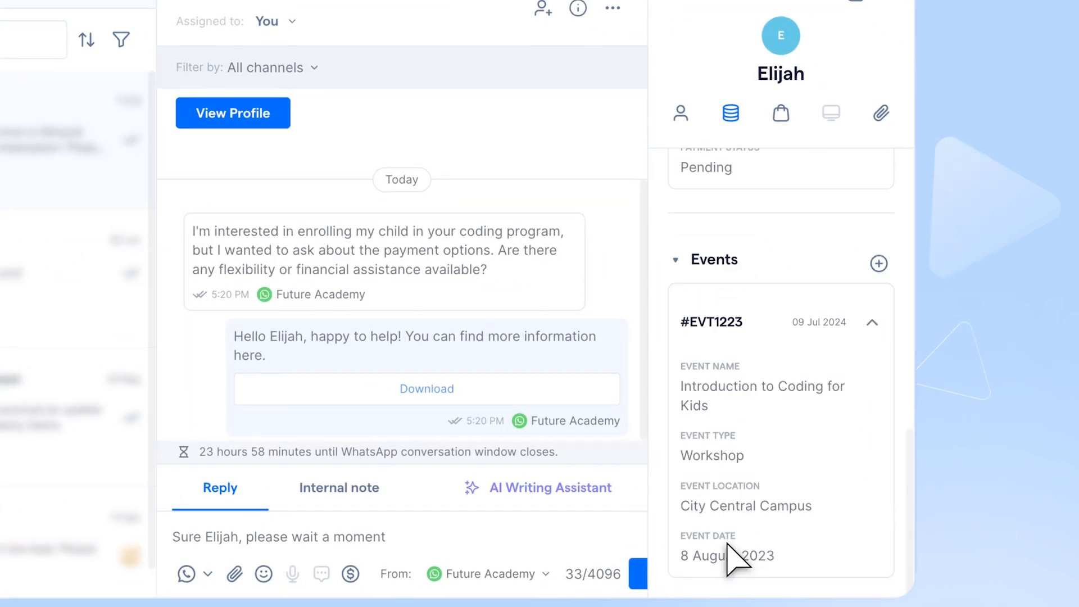